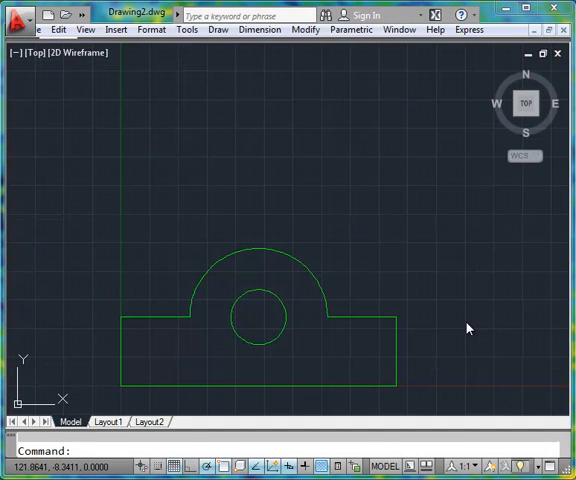
{"action": "mouse_move", "coordinate": [478, 342]}
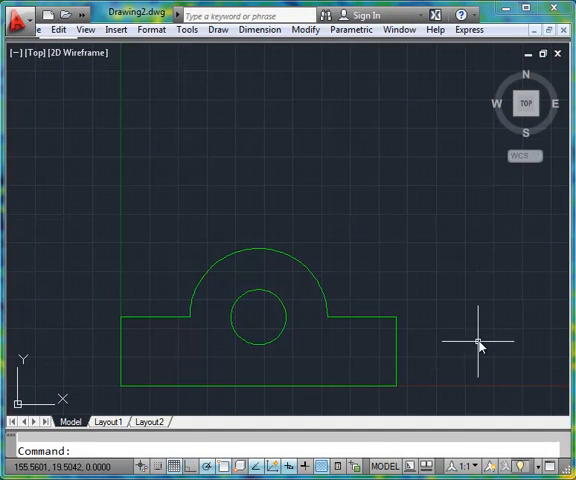
{"action": "mouse_move", "coordinate": [224, 318]}
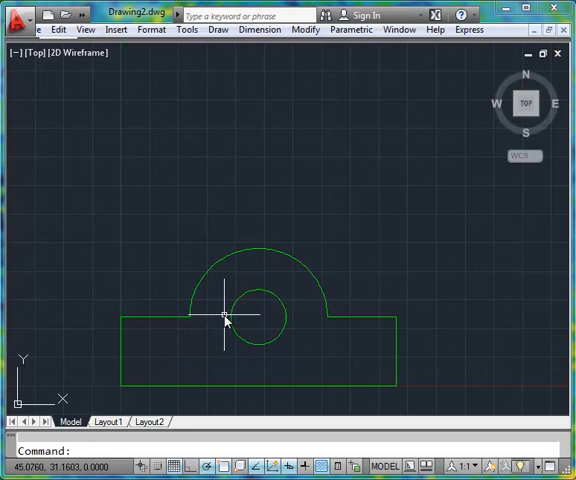
{"action": "mouse_move", "coordinate": [222, 318]}
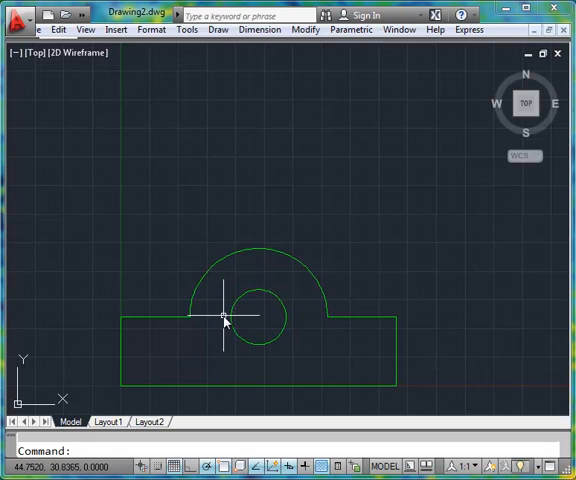
{"action": "mouse_move", "coordinate": [156, 264]}
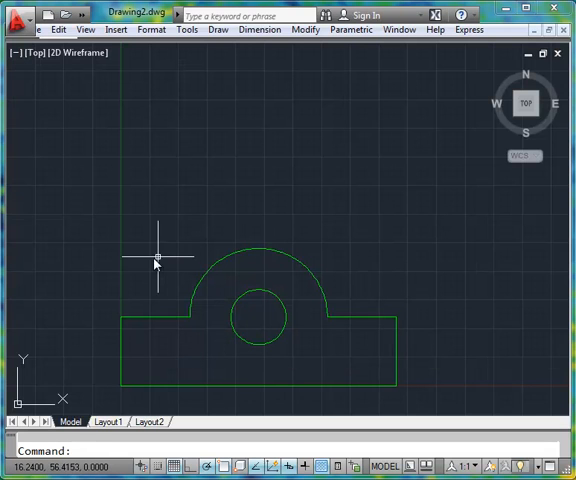
{"action": "mouse_move", "coordinate": [204, 390]}
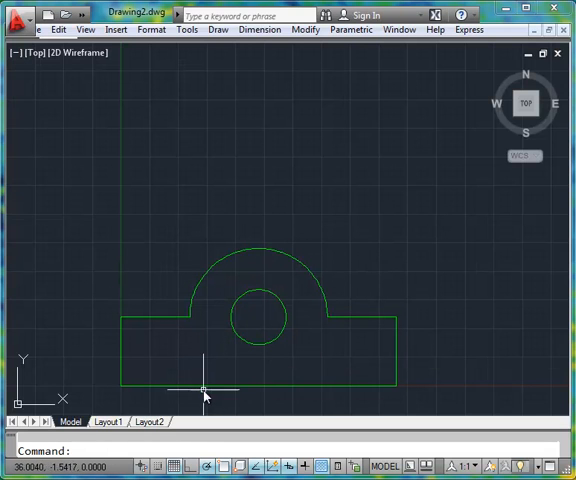
{"action": "mouse_move", "coordinate": [322, 358]}
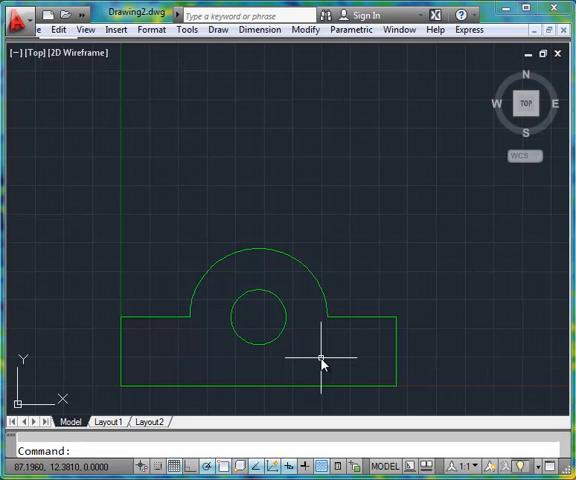
{"action": "mouse_move", "coordinate": [170, 304]}
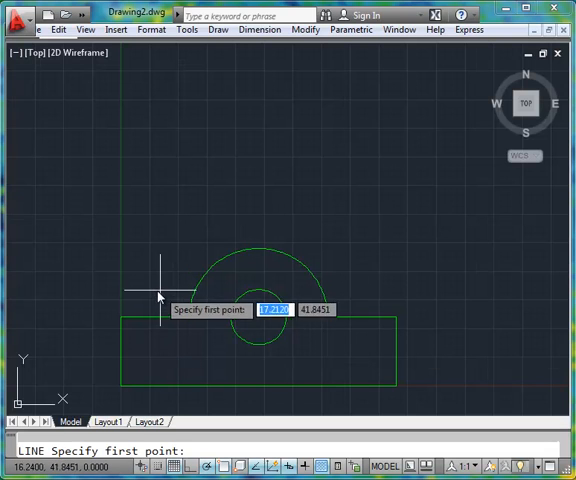
Start a vertical projection line upward from the front view's outer edge
{"action": "left_click", "coordinate": [158, 298]}
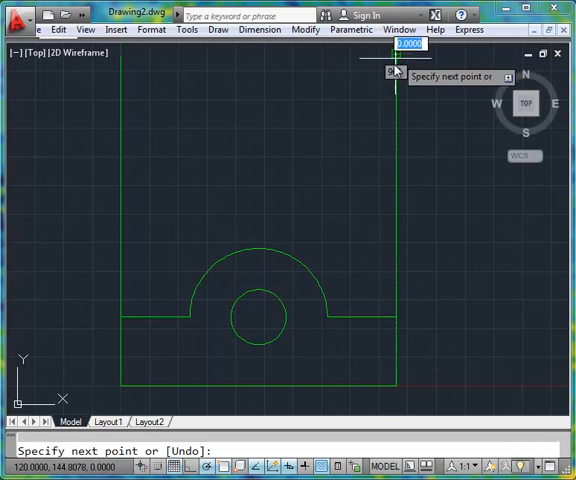
{"action": "mouse_move", "coordinate": [348, 128]}
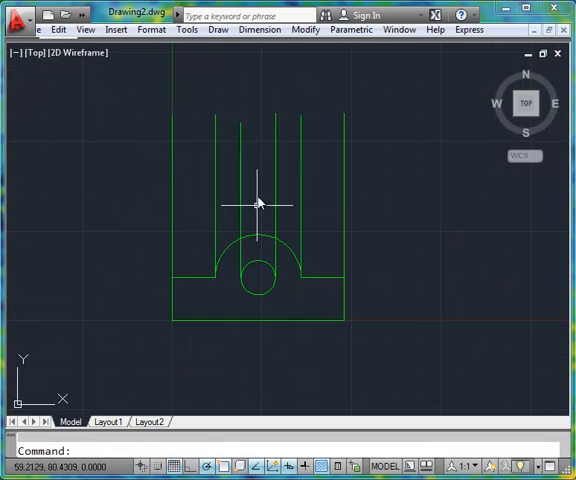
{"action": "mouse_move", "coordinate": [248, 128]}
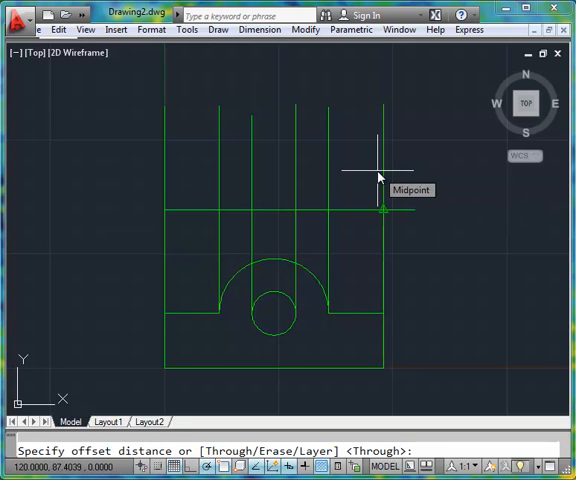
Offset the horizontal line 60 units to bound the top view
{"action": "type", "text": "60"}
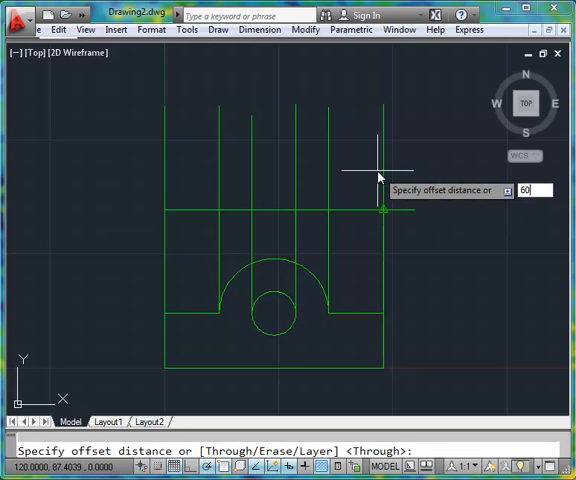
{"action": "key", "text": "Return"}
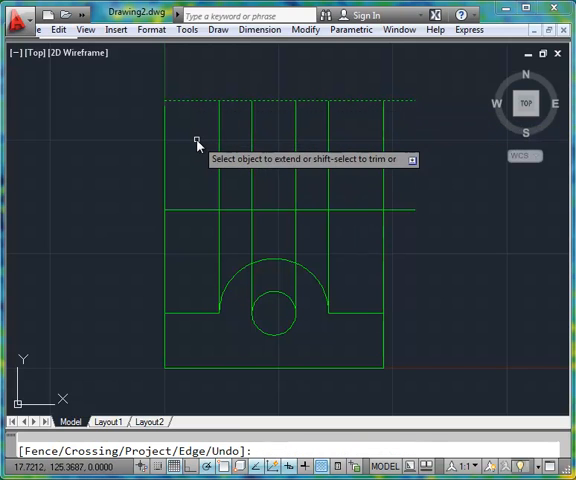
{"action": "mouse_move", "coordinate": [216, 144]}
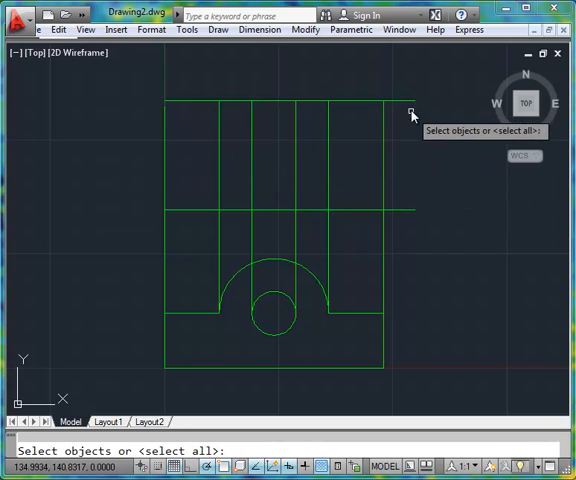
{"action": "mouse_move", "coordinate": [336, 222]}
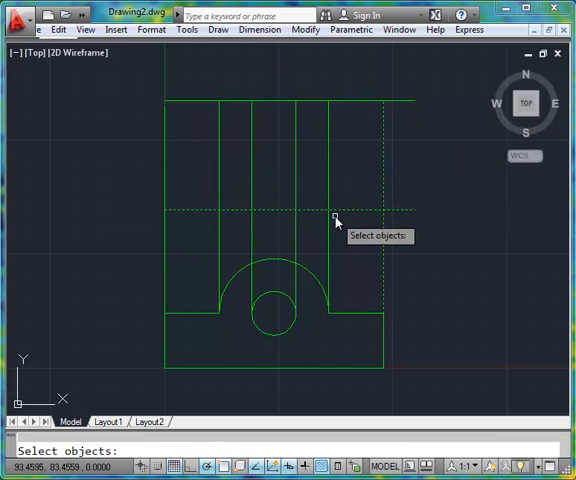
{"action": "mouse_move", "coordinate": [404, 236]}
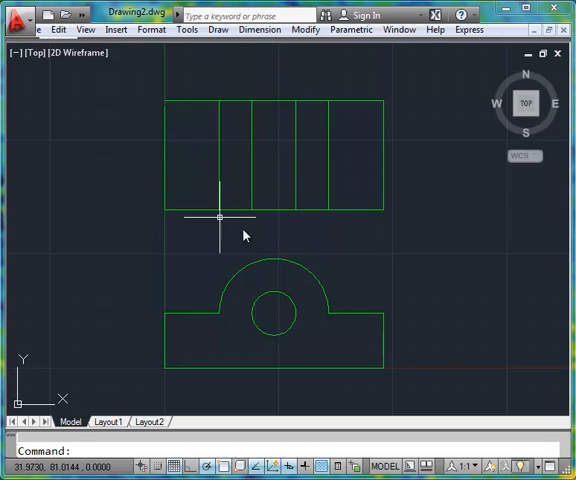
{"action": "mouse_move", "coordinate": [300, 240]}
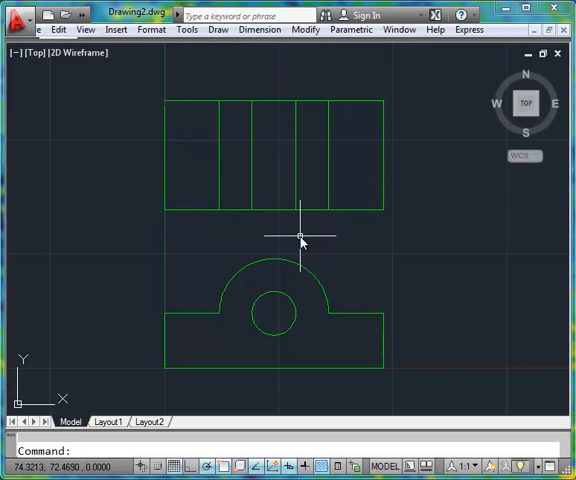
Select the top view's lines before projecting rightward
{"action": "left_click", "coordinate": [248, 164]}
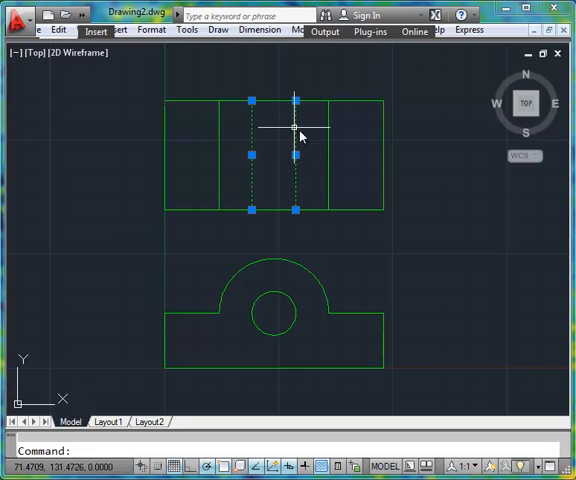
{"action": "mouse_move", "coordinate": [280, 148]}
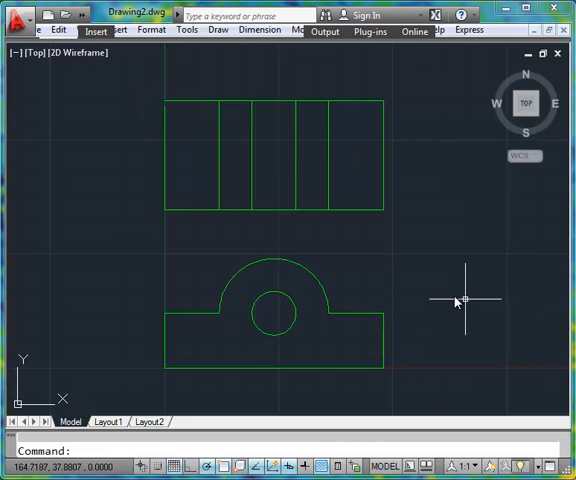
{"action": "mouse_move", "coordinate": [276, 264]}
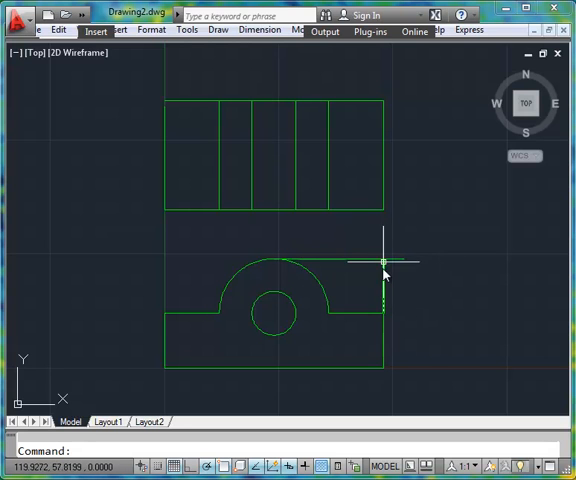
{"action": "mouse_move", "coordinate": [384, 264]}
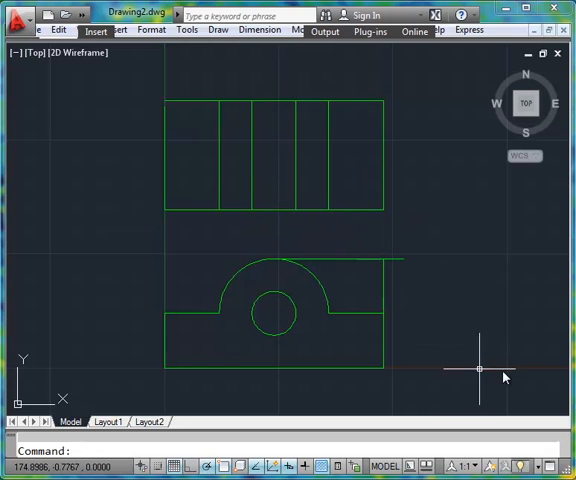
{"action": "mouse_move", "coordinate": [252, 216]}
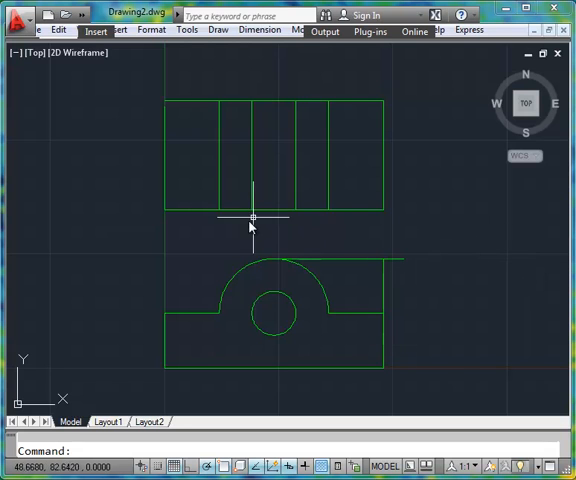
{"action": "mouse_move", "coordinate": [416, 316]}
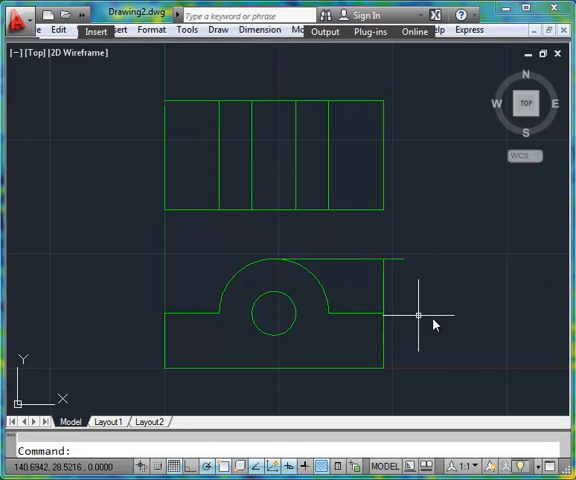
{"action": "mouse_move", "coordinate": [424, 300]}
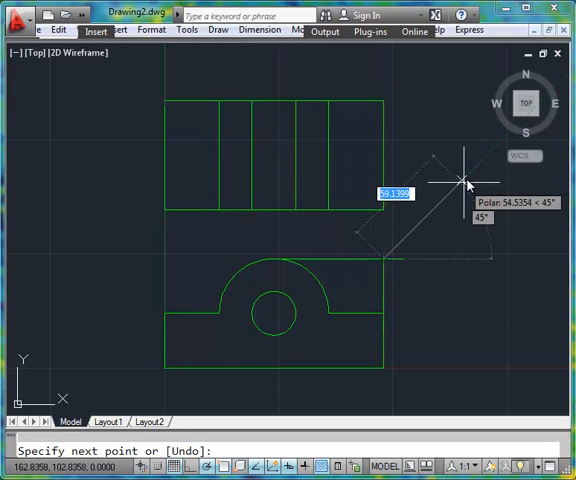
{"action": "mouse_move", "coordinate": [470, 164]}
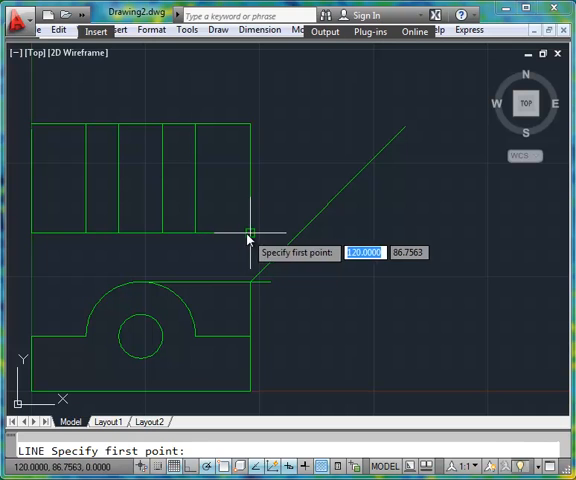
Draw a horizontal projection line from the top view to the 45° mitre line
{"action": "left_click", "coordinate": [300, 300]}
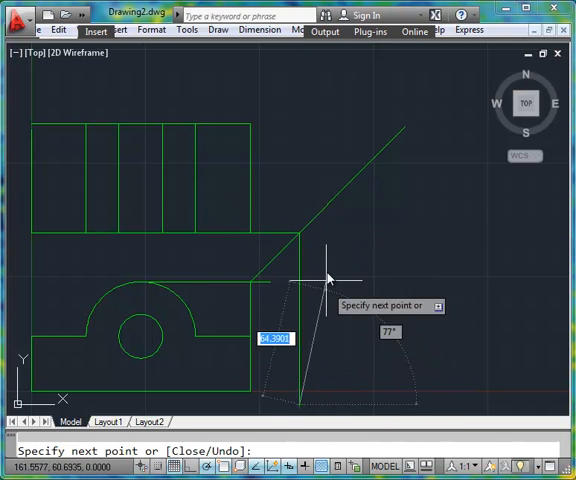
{"action": "left_click", "coordinate": [404, 130]}
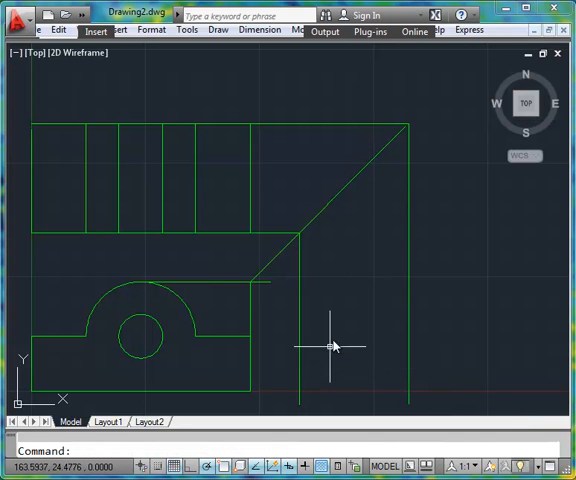
{"action": "mouse_move", "coordinate": [310, 350]}
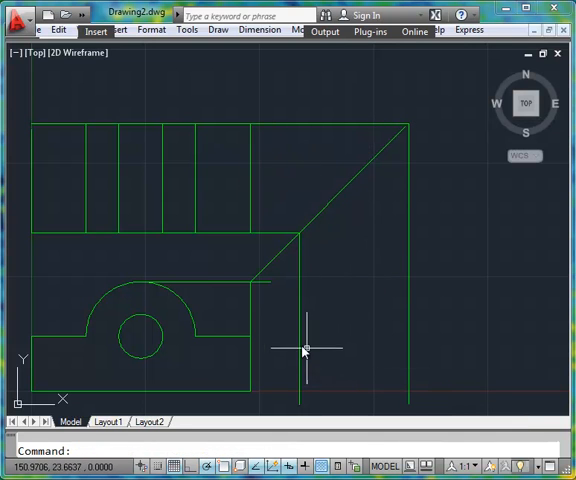
{"action": "mouse_move", "coordinate": [408, 350]}
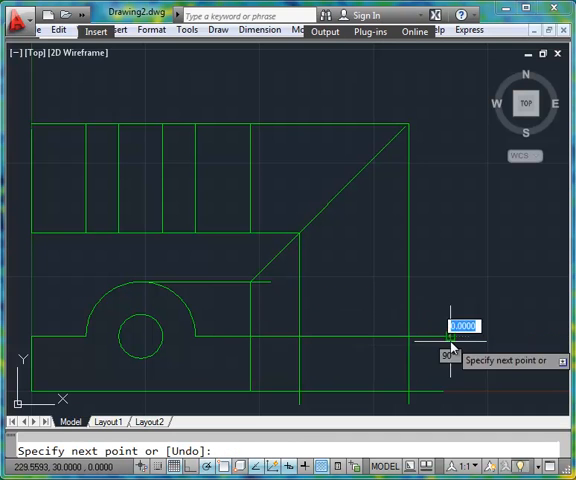
{"action": "mouse_move", "coordinate": [396, 296]}
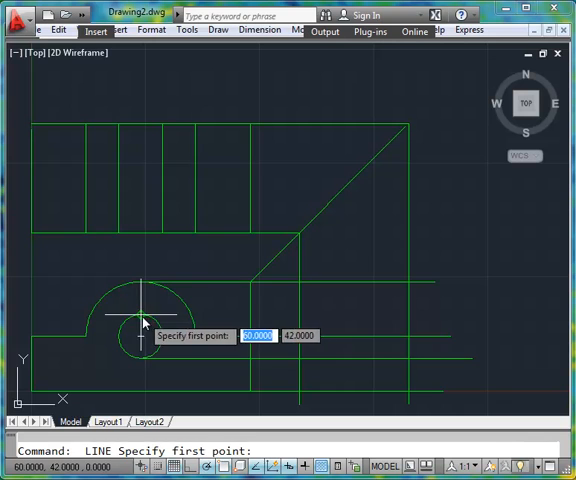
Start a horizontal projection line rightward from the hole's edge
{"action": "left_click", "coordinate": [144, 318]}
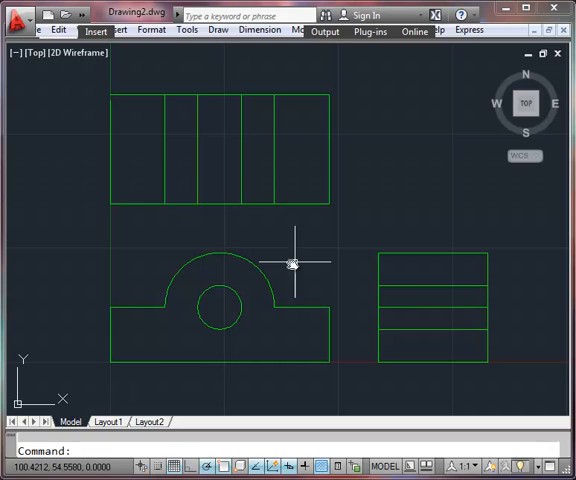
{"action": "mouse_move", "coordinate": [370, 72]}
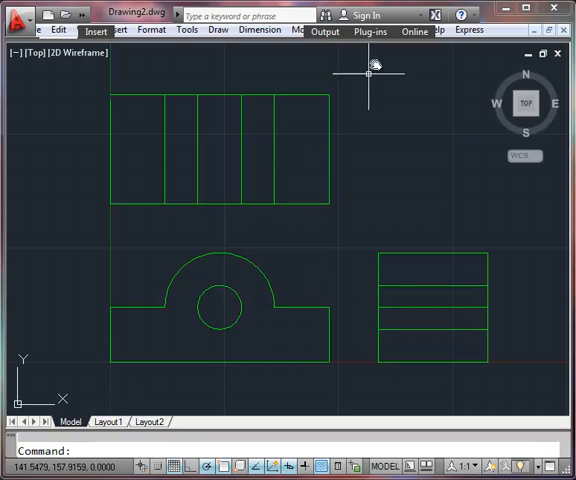
Finish trimming the construction lines around the side view
{"action": "left_click", "coordinate": [62, 30]}
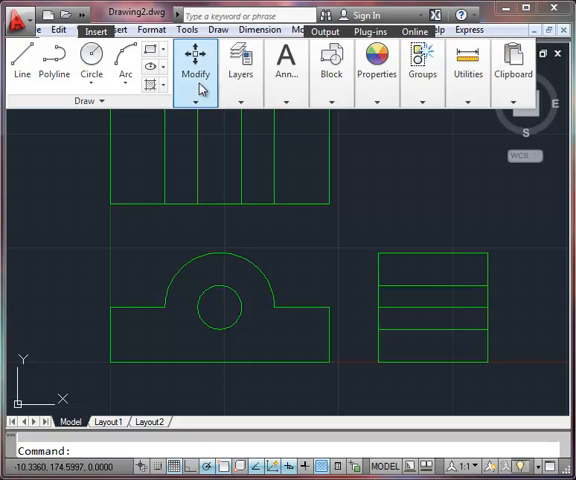
Expand the Home tab's Properties panel with colour and linetype controls
{"action": "left_click", "coordinate": [286, 72]}
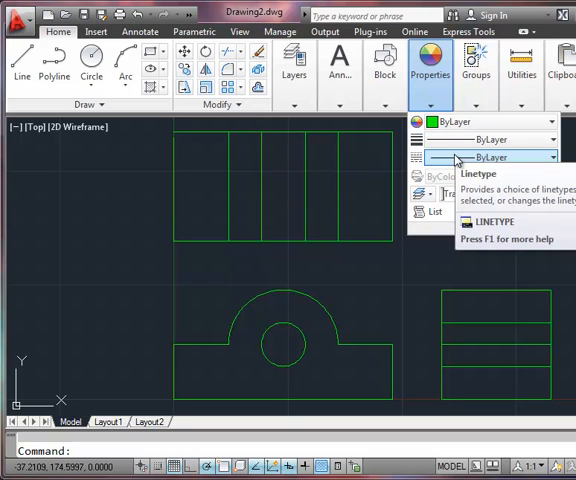
Set the top and side views' interior edges to the HIDDEN linetype
{"action": "left_click", "coordinate": [552, 156]}
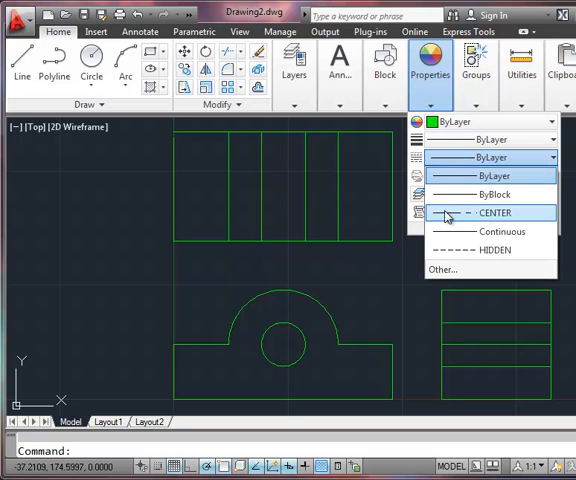
{"action": "mouse_move", "coordinate": [440, 250]}
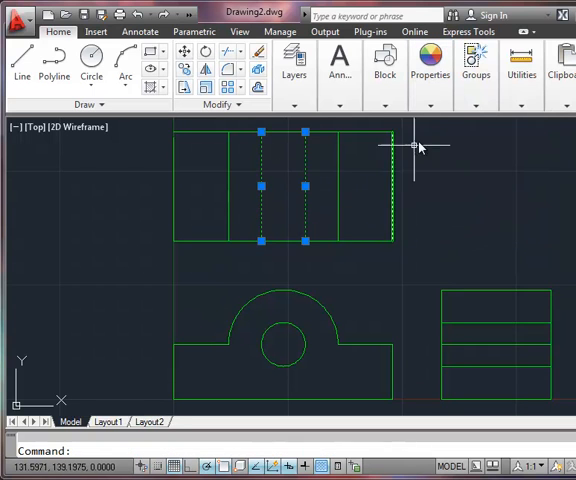
{"action": "left_click", "coordinate": [430, 72]}
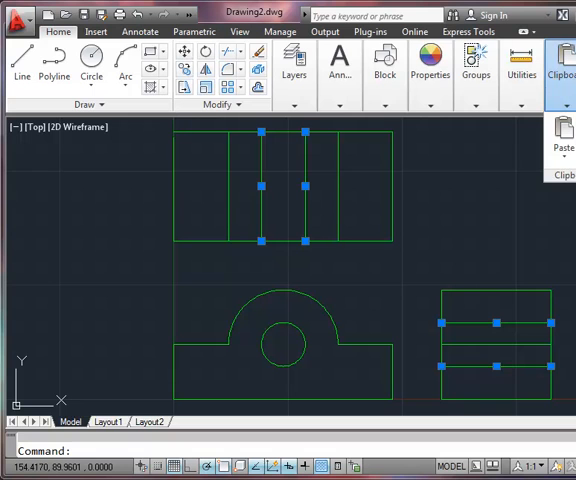
{"action": "left_click", "coordinate": [538, 32]}
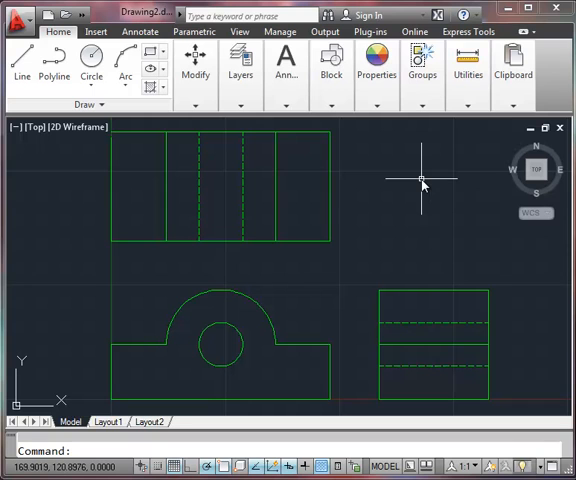
{"action": "mouse_move", "coordinate": [272, 276]}
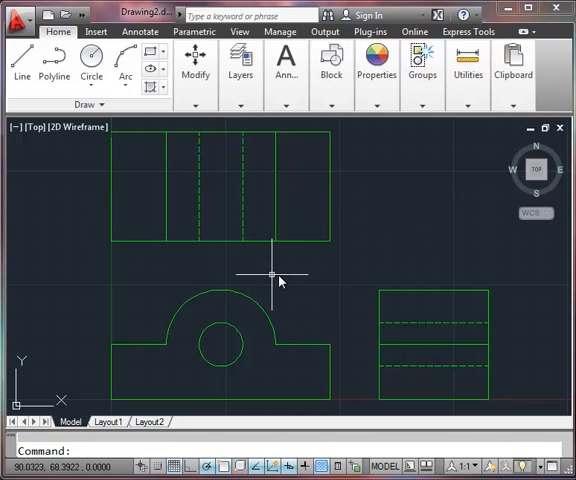
{"action": "mouse_move", "coordinate": [284, 276]}
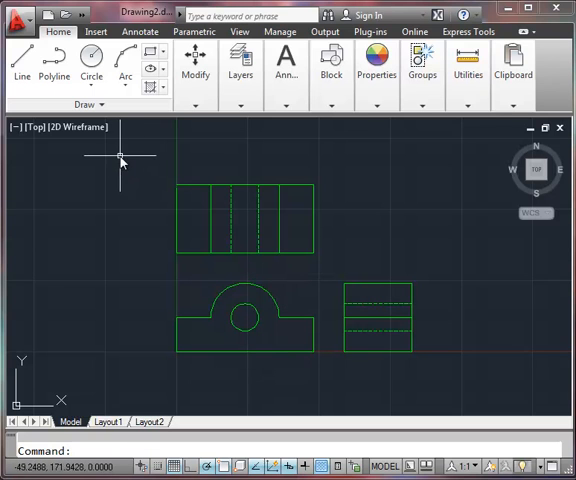
Add a linear dimension across the full base of the front view
{"action": "left_click", "coordinate": [140, 32]}
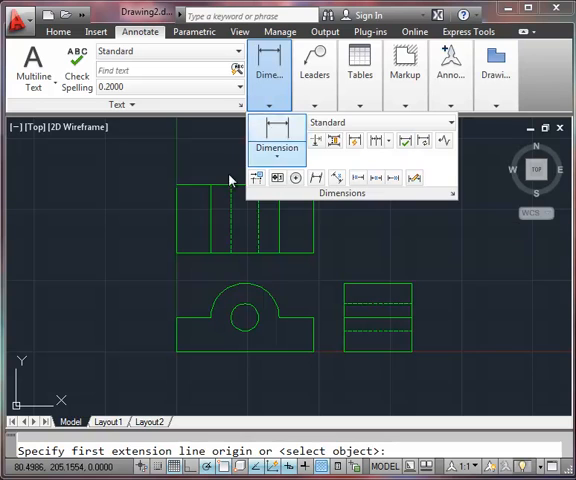
{"action": "left_click", "coordinate": [312, 354]}
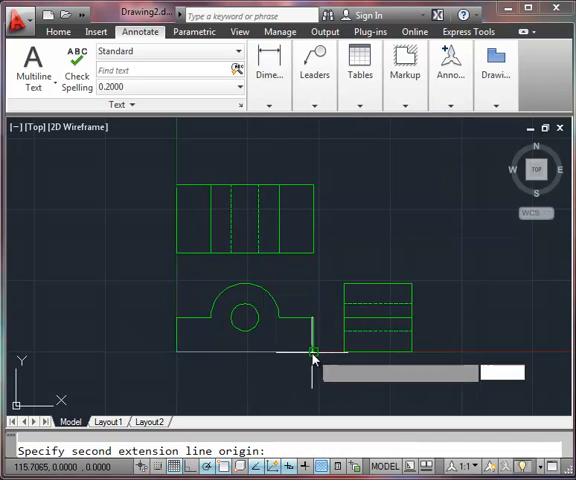
{"action": "left_click", "coordinate": [312, 356]}
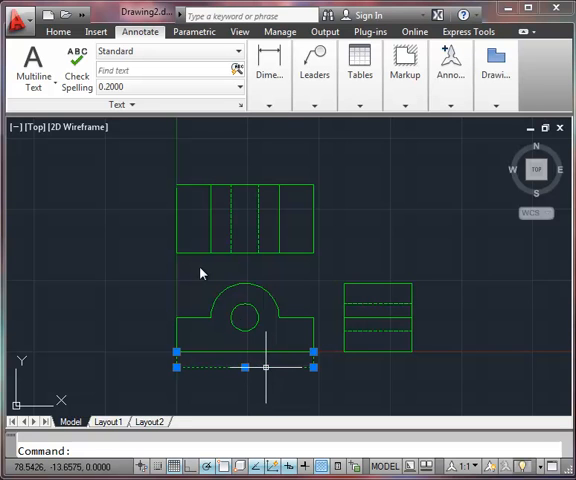
Move the new base dimension onto the red DIMS layer
{"action": "left_click", "coordinate": [58, 32]}
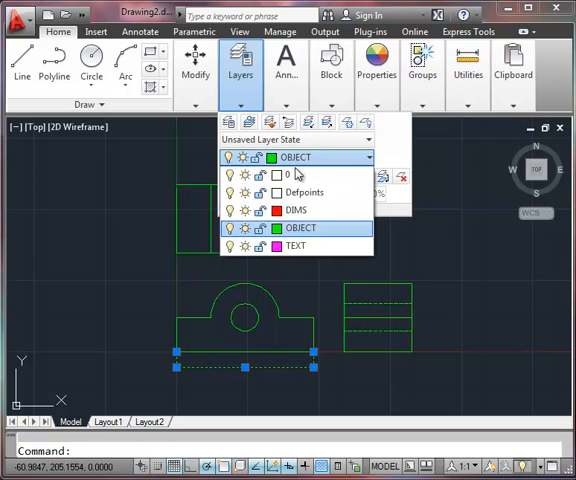
{"action": "left_click", "coordinate": [296, 210]}
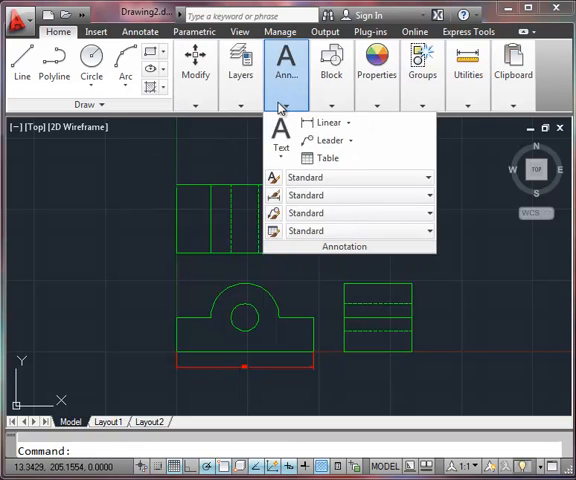
{"action": "left_click", "coordinate": [240, 70]}
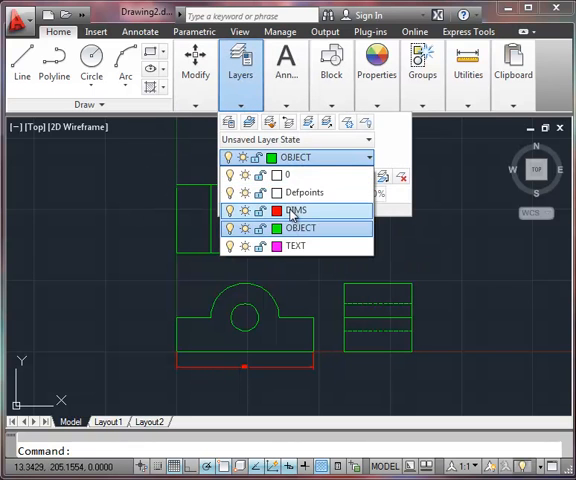
{"action": "left_click", "coordinate": [296, 210]}
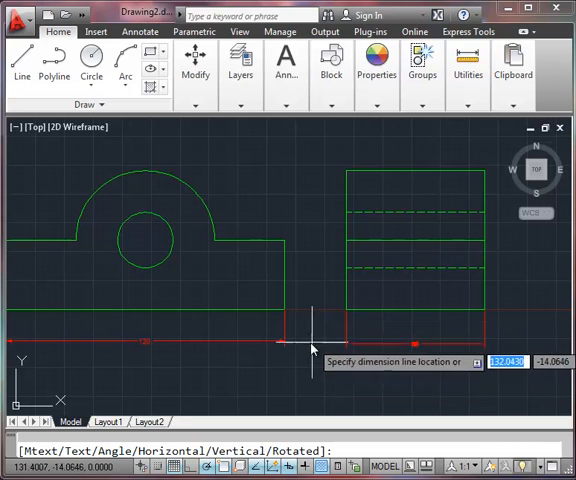
{"action": "mouse_move", "coordinate": [284, 344]}
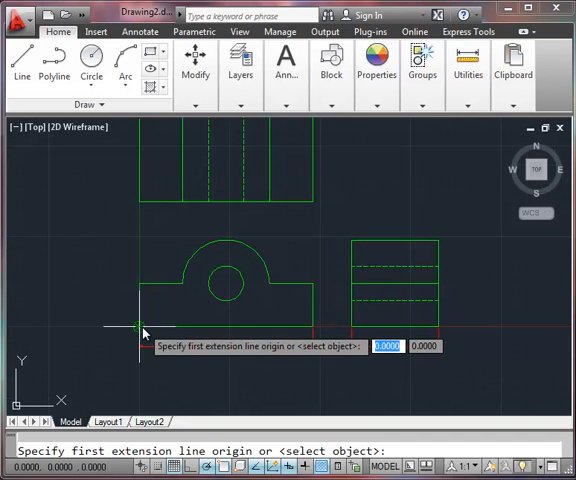
Add linear dimensions for a base segment and the raised middle section below the front view
{"action": "left_click", "coordinate": [136, 298]}
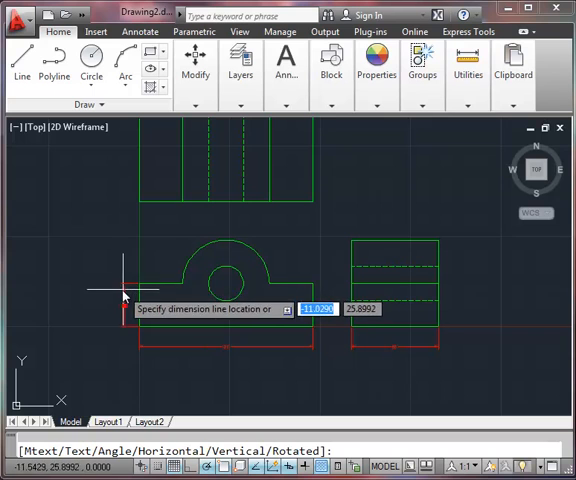
{"action": "left_click", "coordinate": [360, 264]}
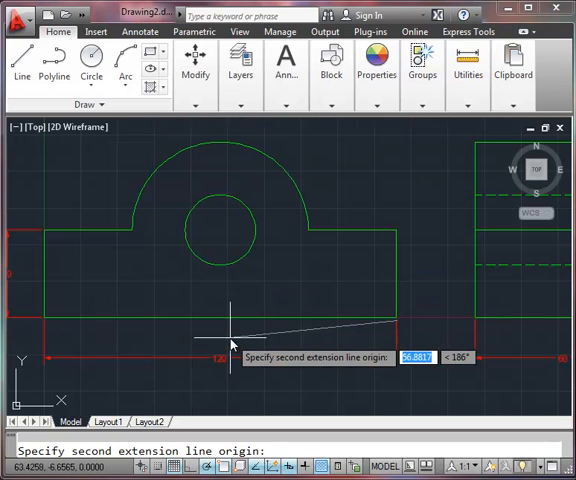
{"action": "mouse_move", "coordinate": [220, 270]}
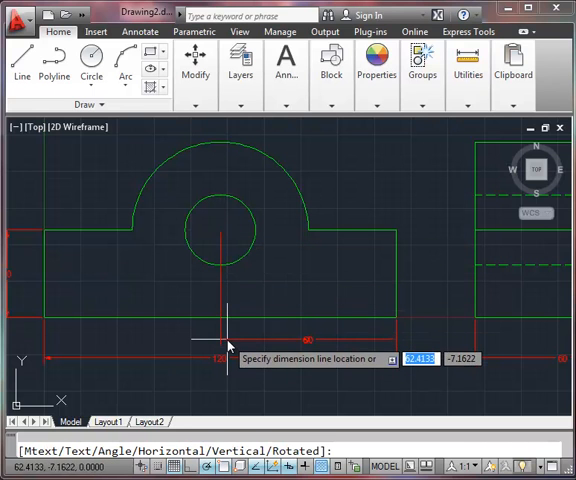
{"action": "left_click", "coordinate": [378, 272]}
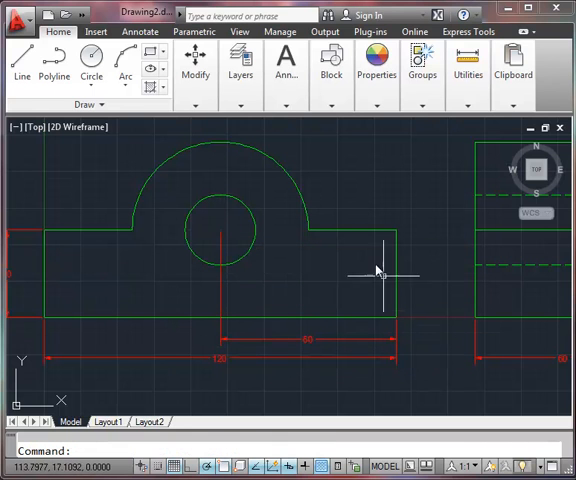
{"action": "left_click", "coordinate": [240, 64]}
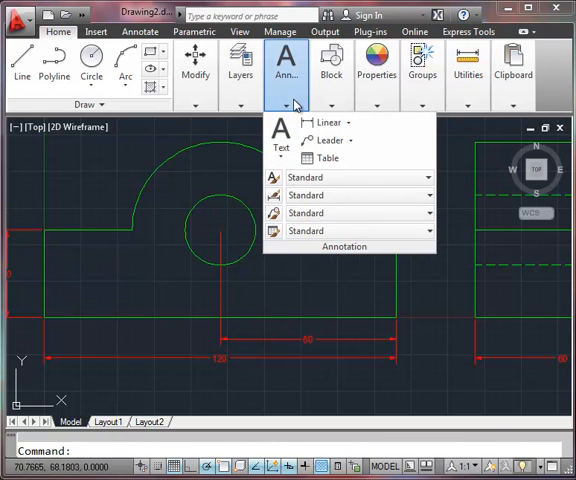
Add a red radius dimension to the arched top of the front view
{"action": "left_click", "coordinate": [344, 122]}
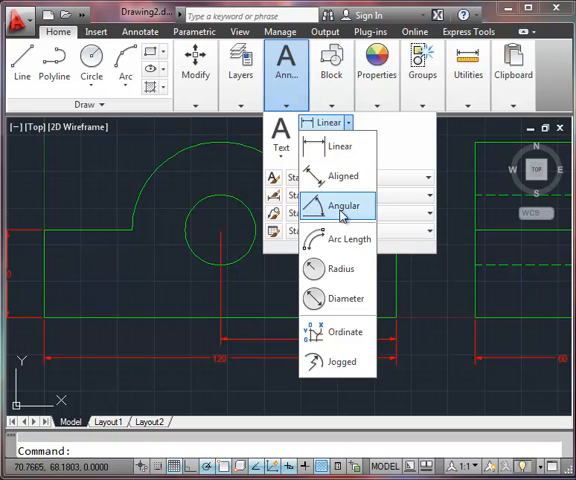
{"action": "left_click", "coordinate": [344, 204]}
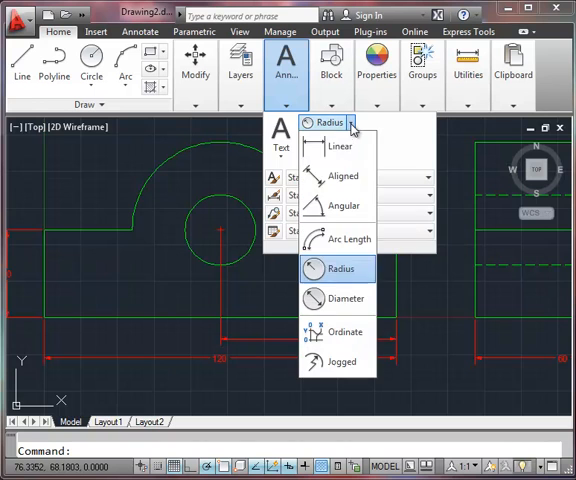
{"action": "left_click", "coordinate": [340, 268]}
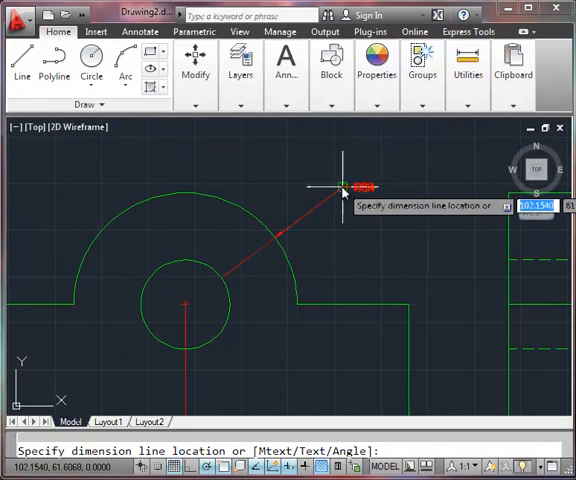
{"action": "mouse_move", "coordinate": [344, 162]}
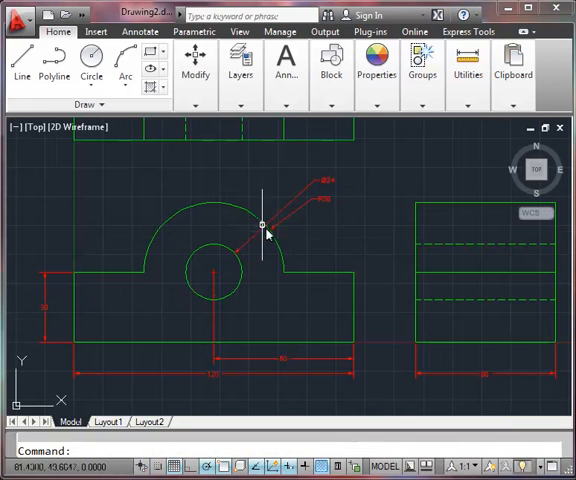
{"action": "mouse_move", "coordinate": [218, 244]}
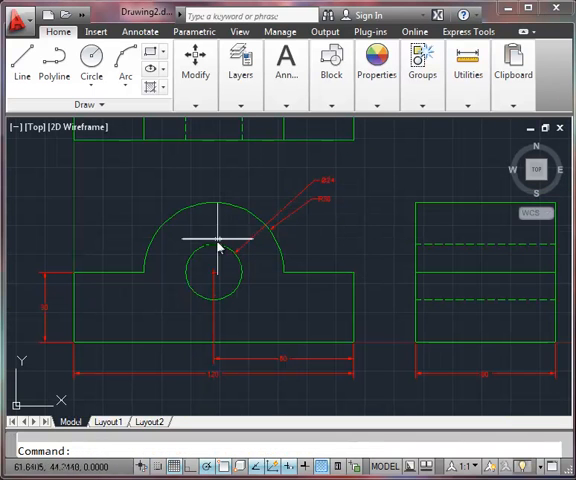
{"action": "mouse_move", "coordinate": [350, 260]}
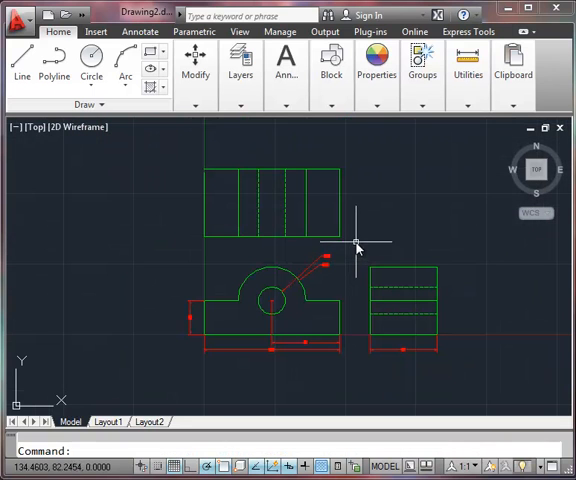
{"action": "mouse_move", "coordinate": [258, 220]}
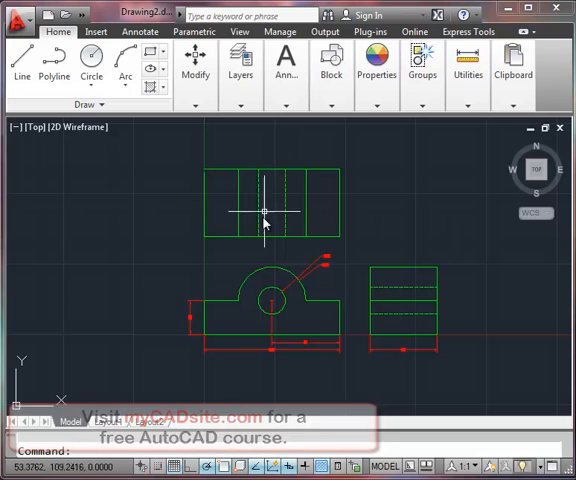
{"action": "mouse_move", "coordinate": [378, 276]}
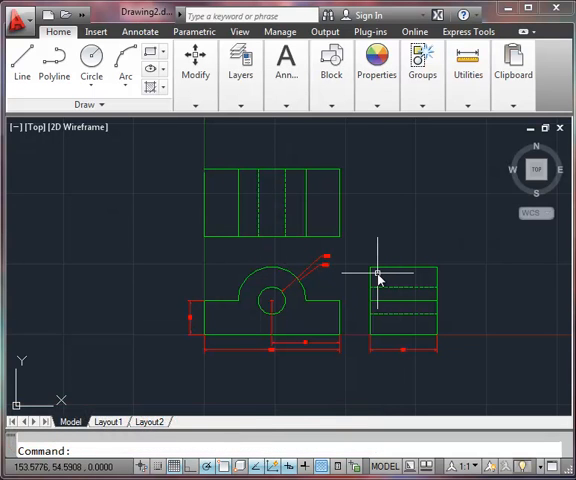
{"action": "mouse_move", "coordinate": [378, 268]}
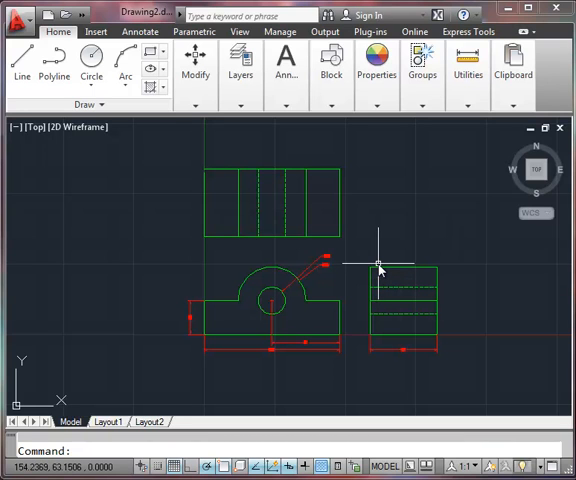
{"action": "mouse_move", "coordinate": [376, 250]}
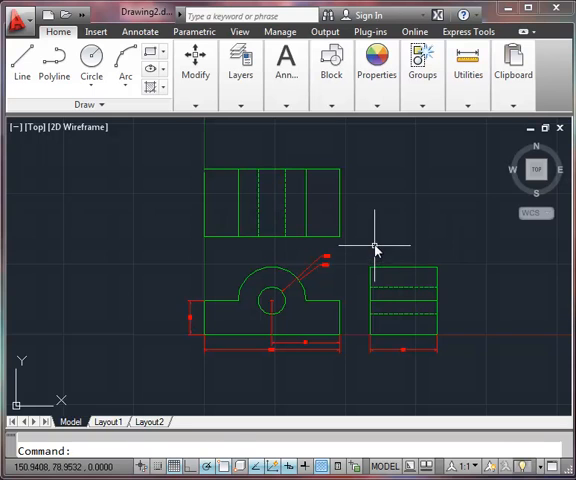